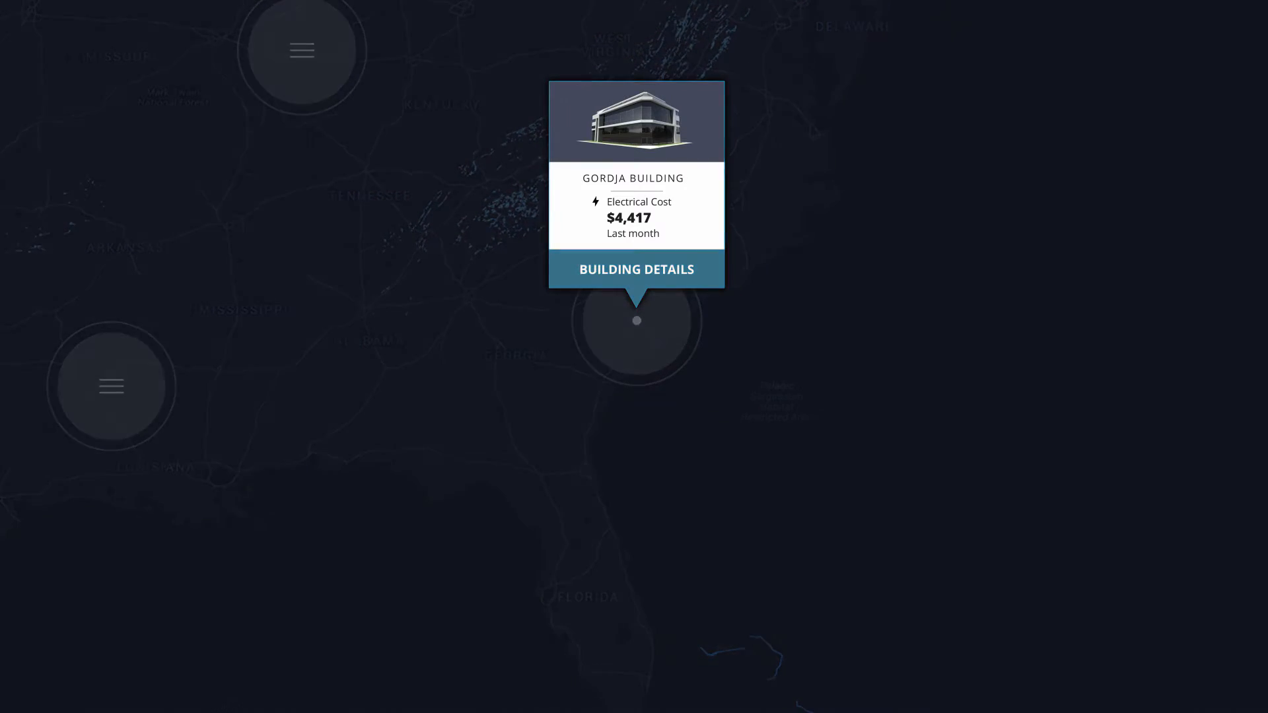
Open the Gordja Building's detail view from its map pin.
left_click(636, 269)
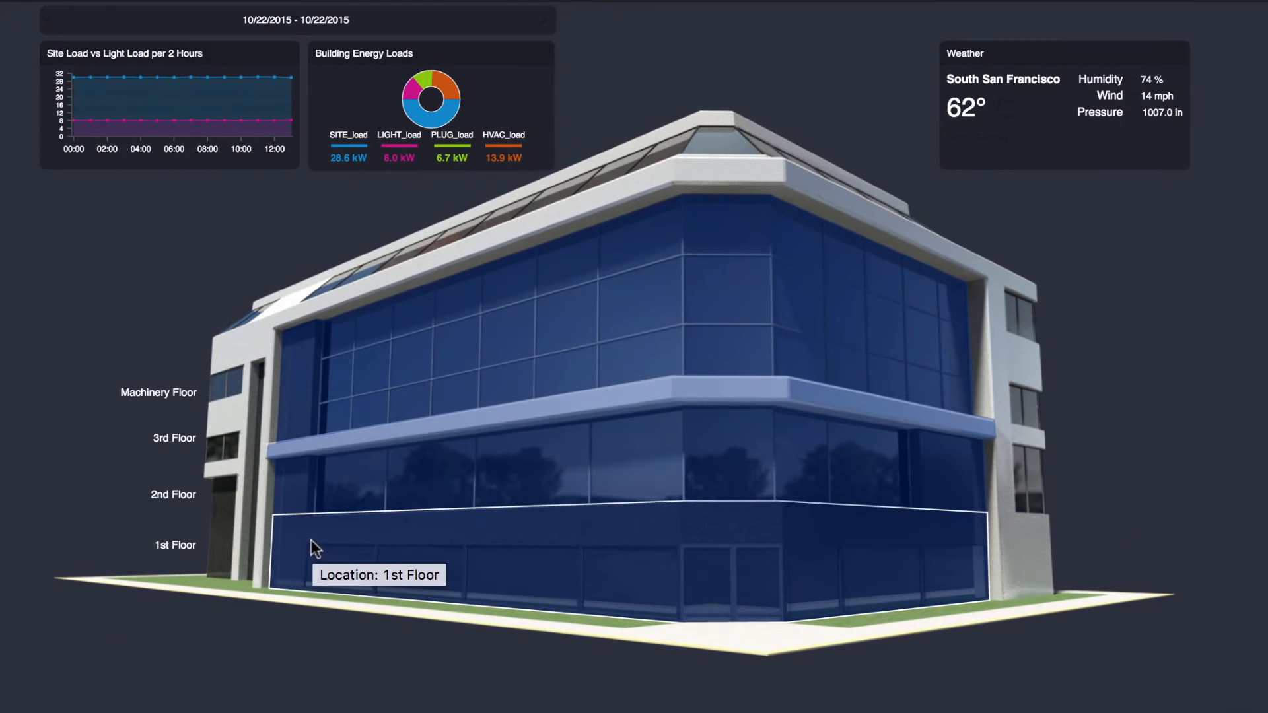
mouse_move(316, 429)
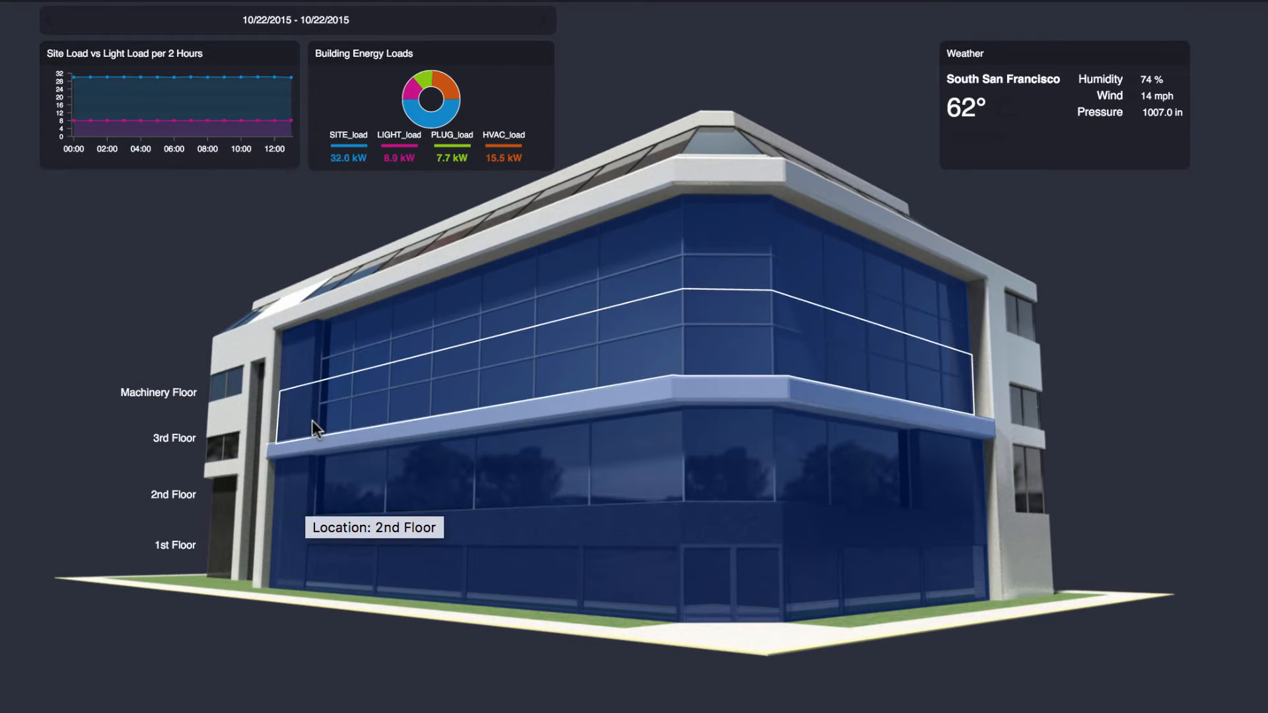
mouse_move(318, 392)
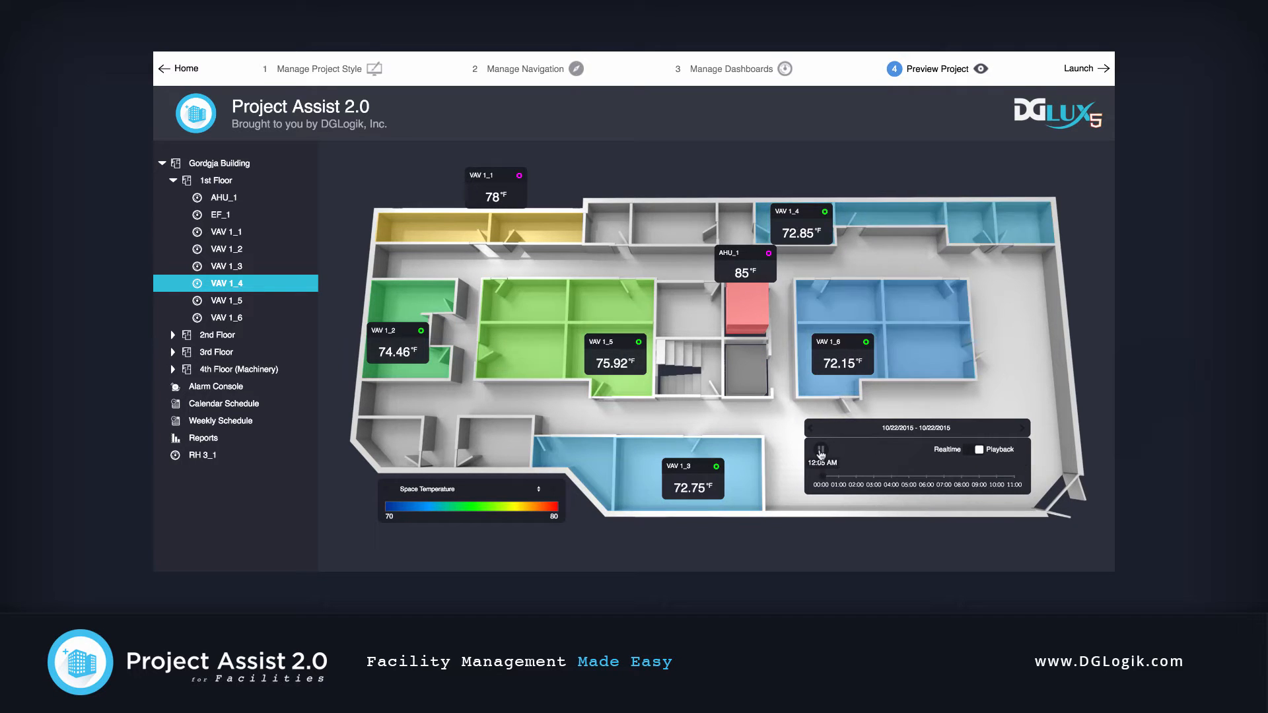
Switch to the Manage Dashboards step to reach the VAV 1_4 dashboard.
left_click(822, 453)
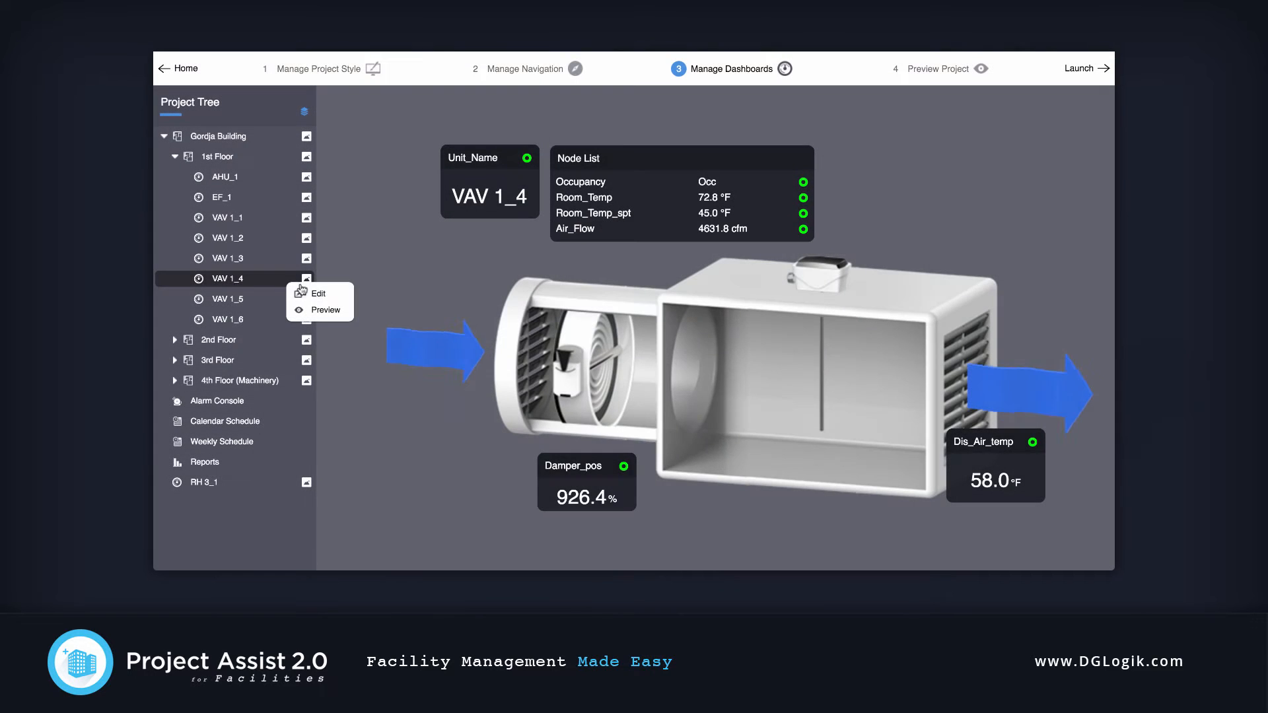
Put the VAV dashboard into edit mode and show the Equipment palette.
left_click(319, 292)
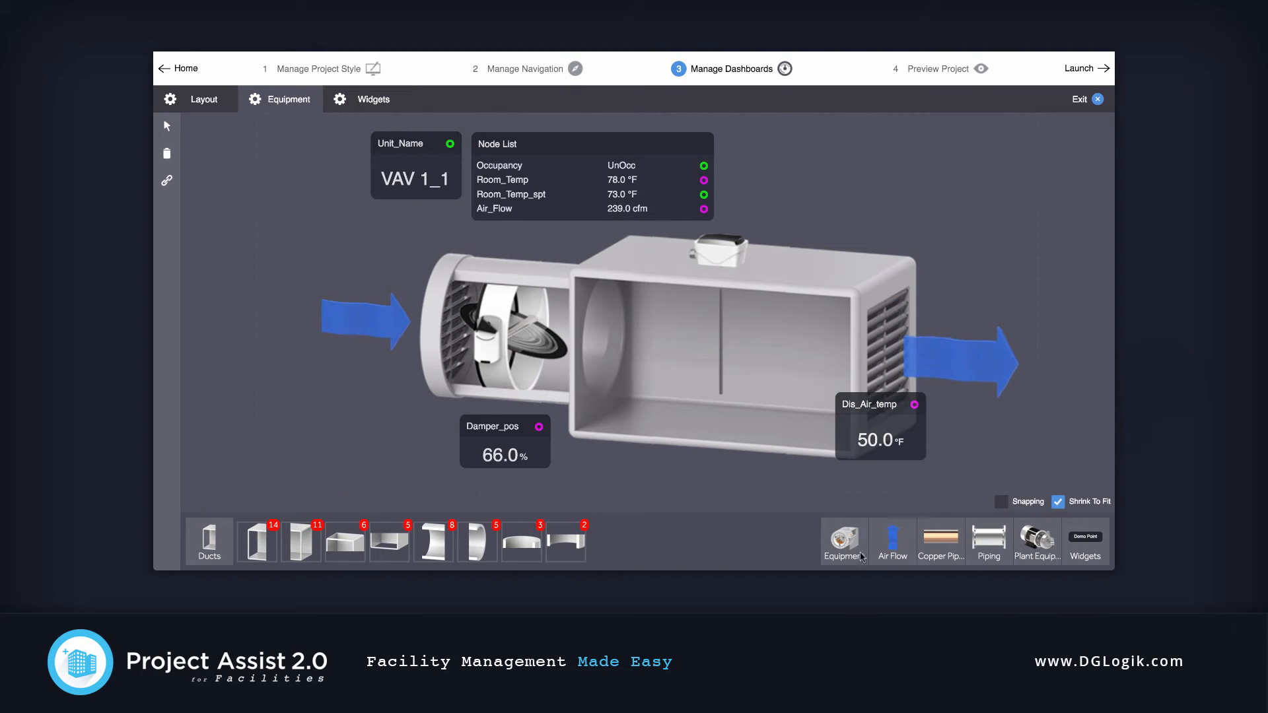
left_click(844, 542)
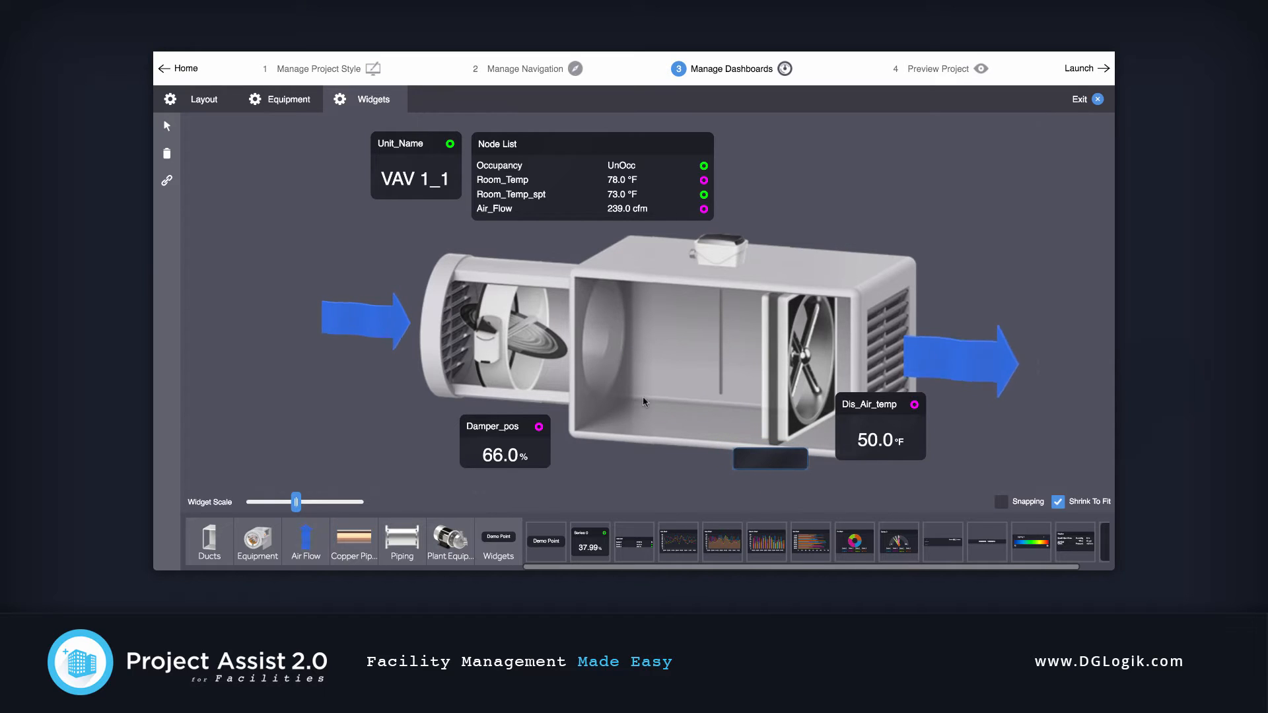
Bind Air_Flow to the widget with Binding_Target vFormatted, then save the dashboard.
left_click(167, 181)
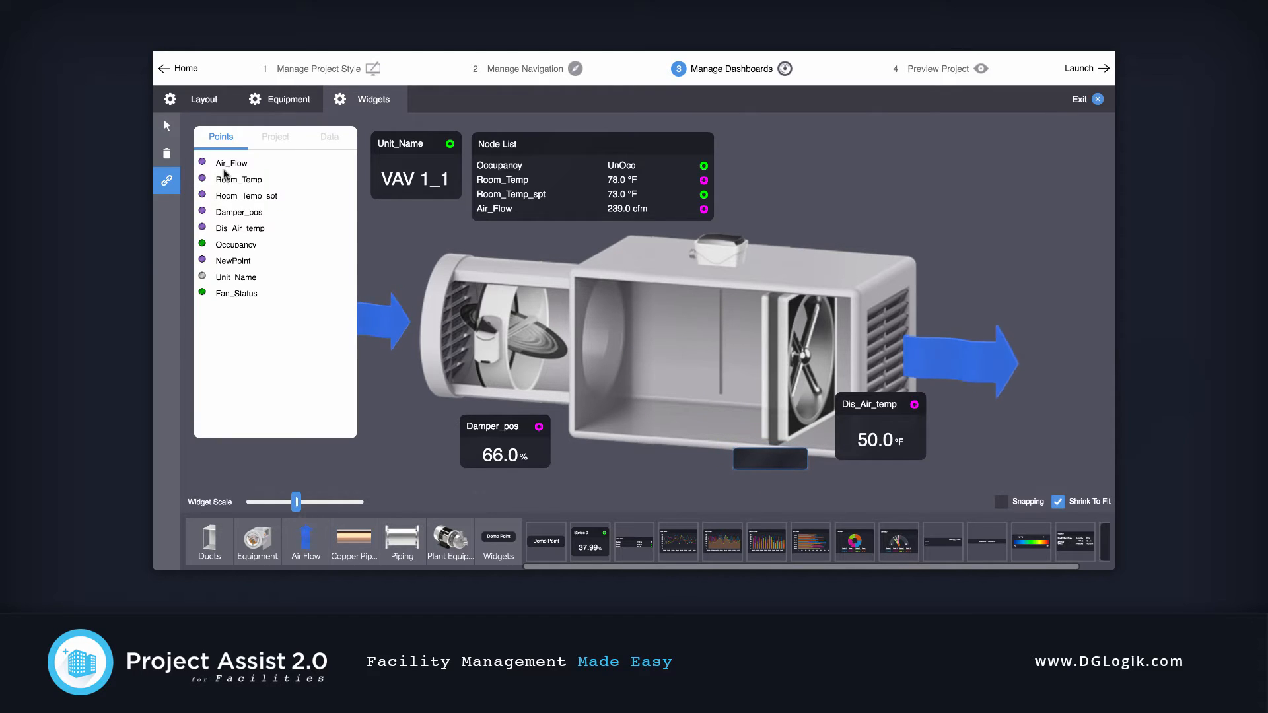
right_click(760, 458)
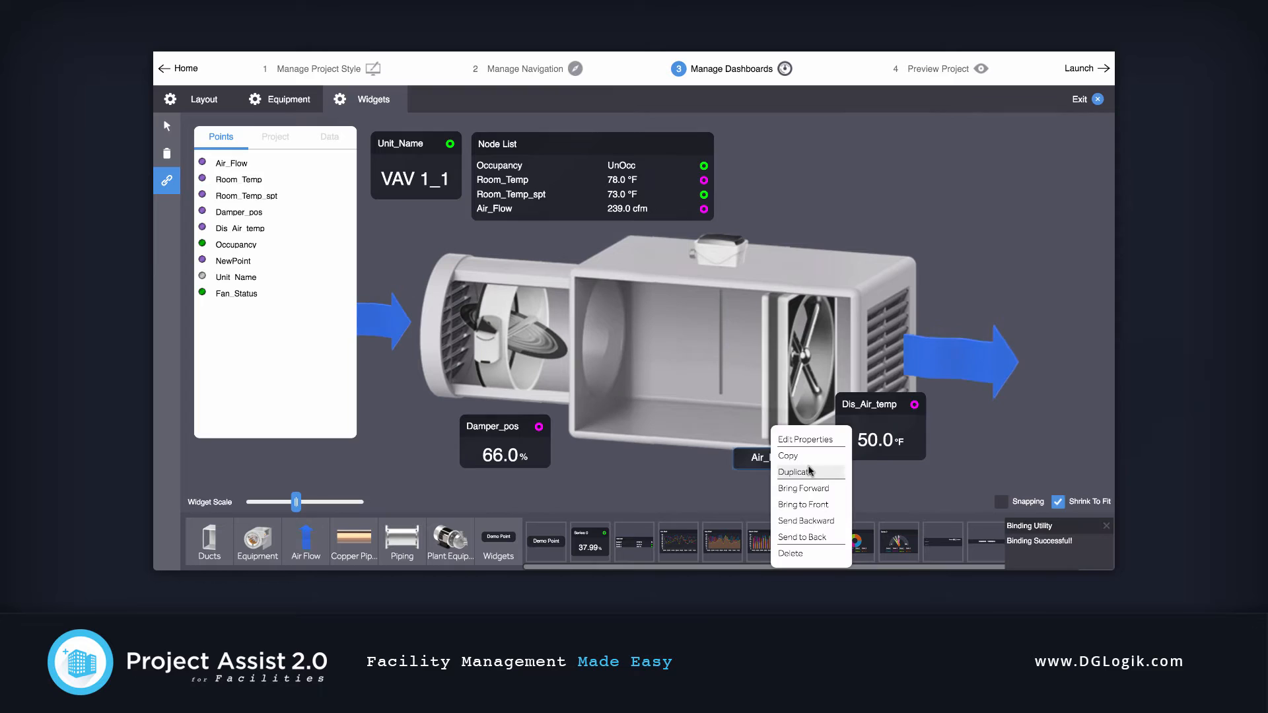
left_click(803, 440)
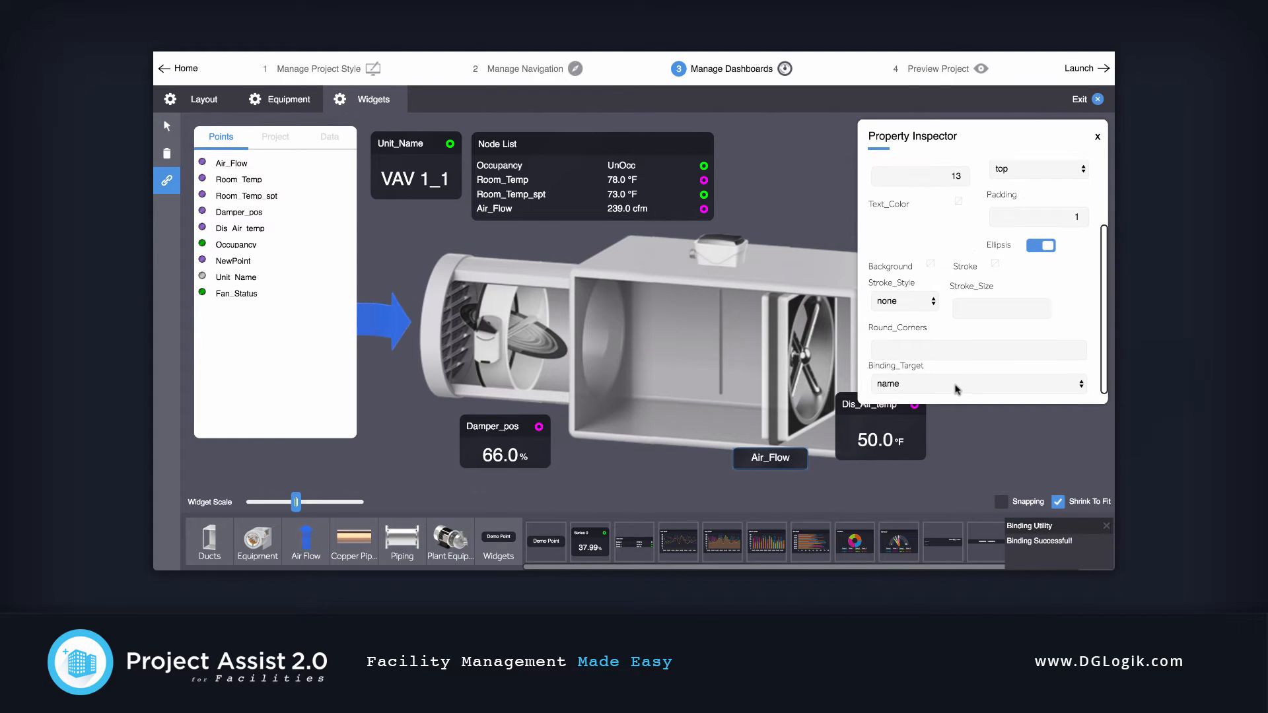
left_click(976, 383)
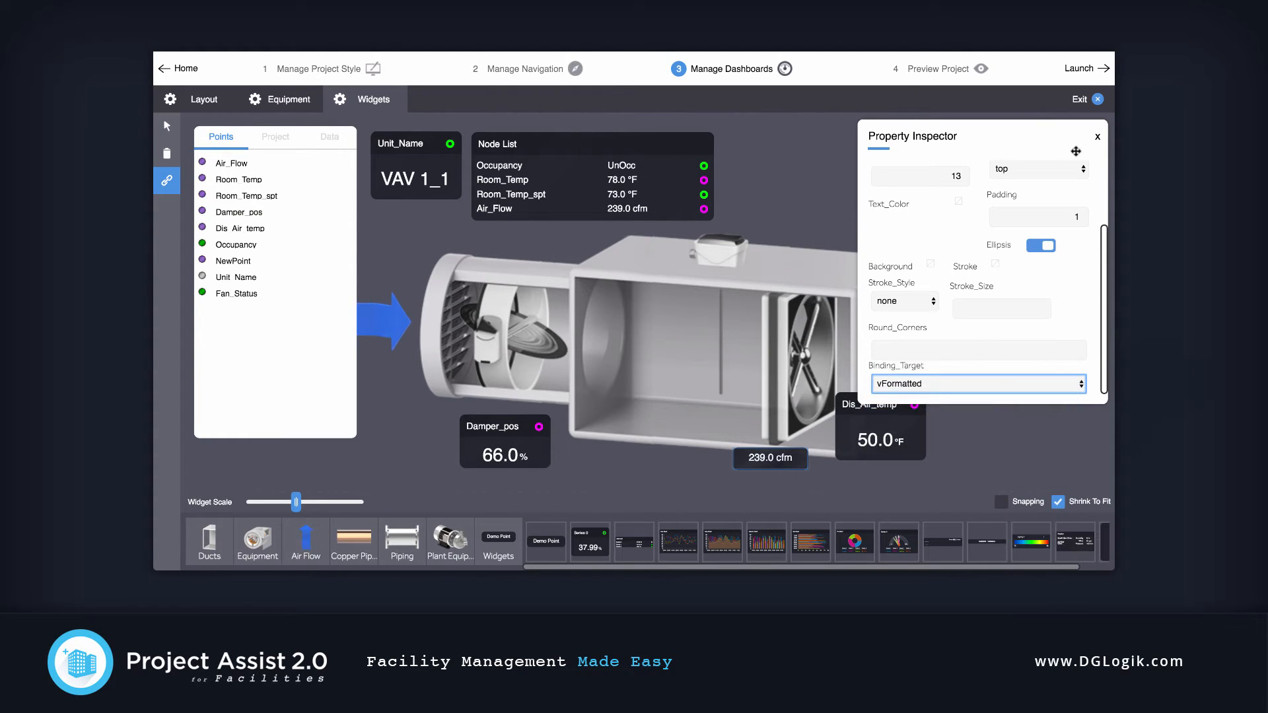
left_click(1097, 136)
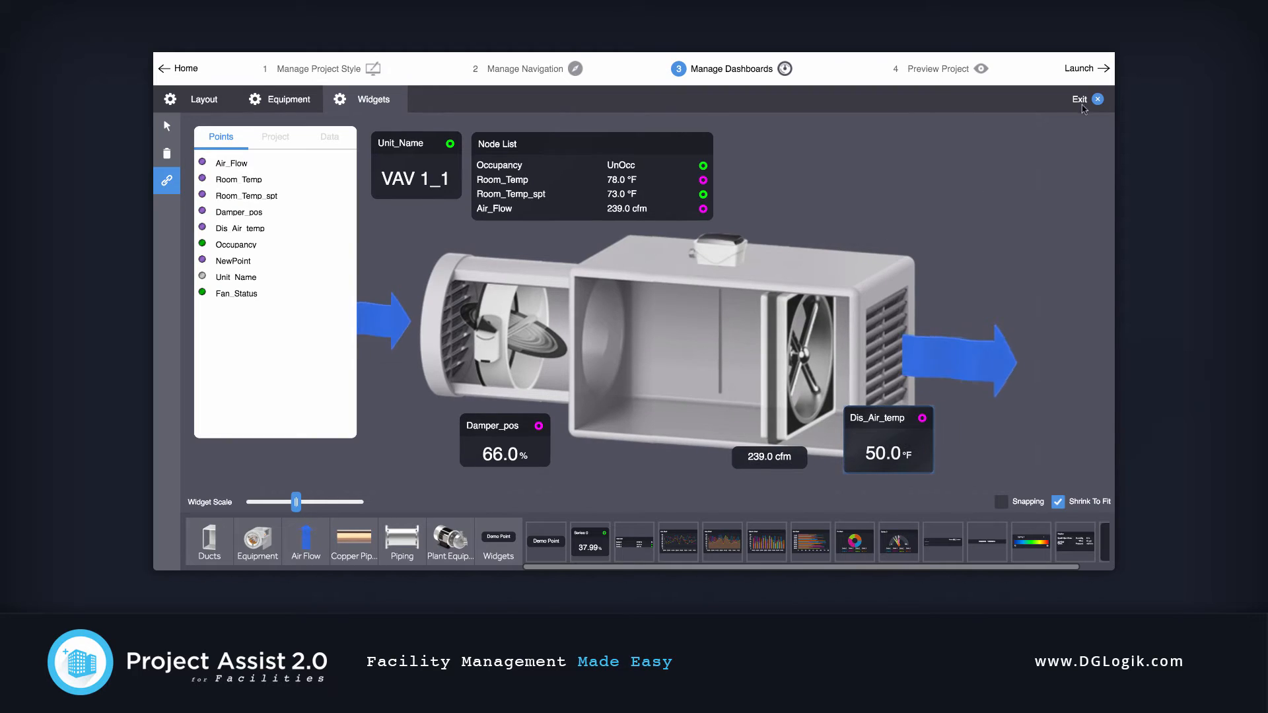
left_click(1098, 98)
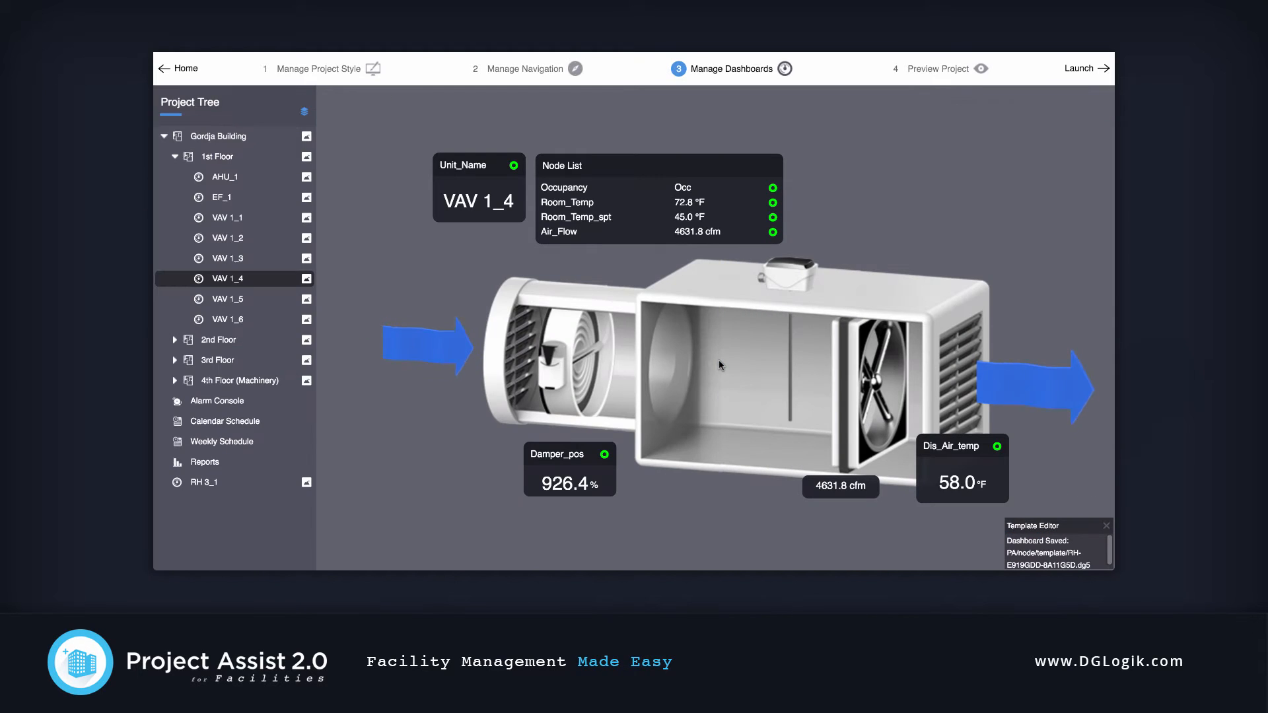
Preview the project, check VAV 1_4's edited dashboard, then select VAV 1_1.
left_click(938, 68)
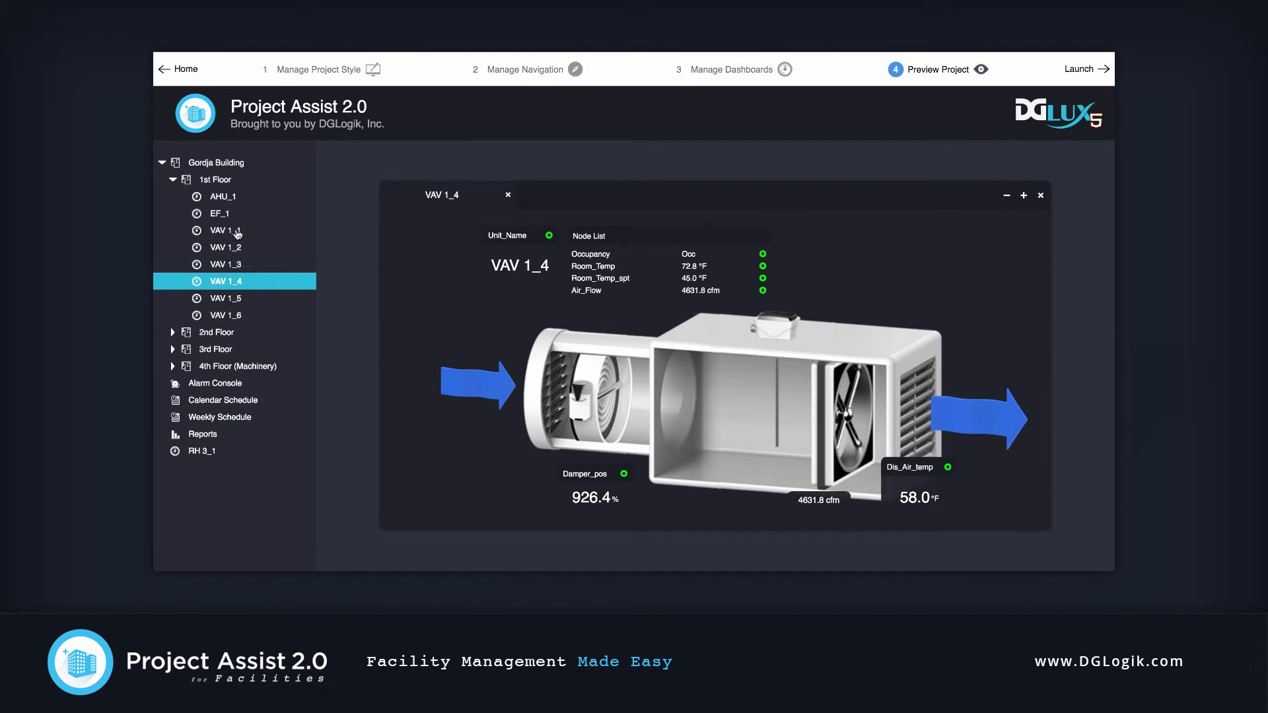
left_click(226, 230)
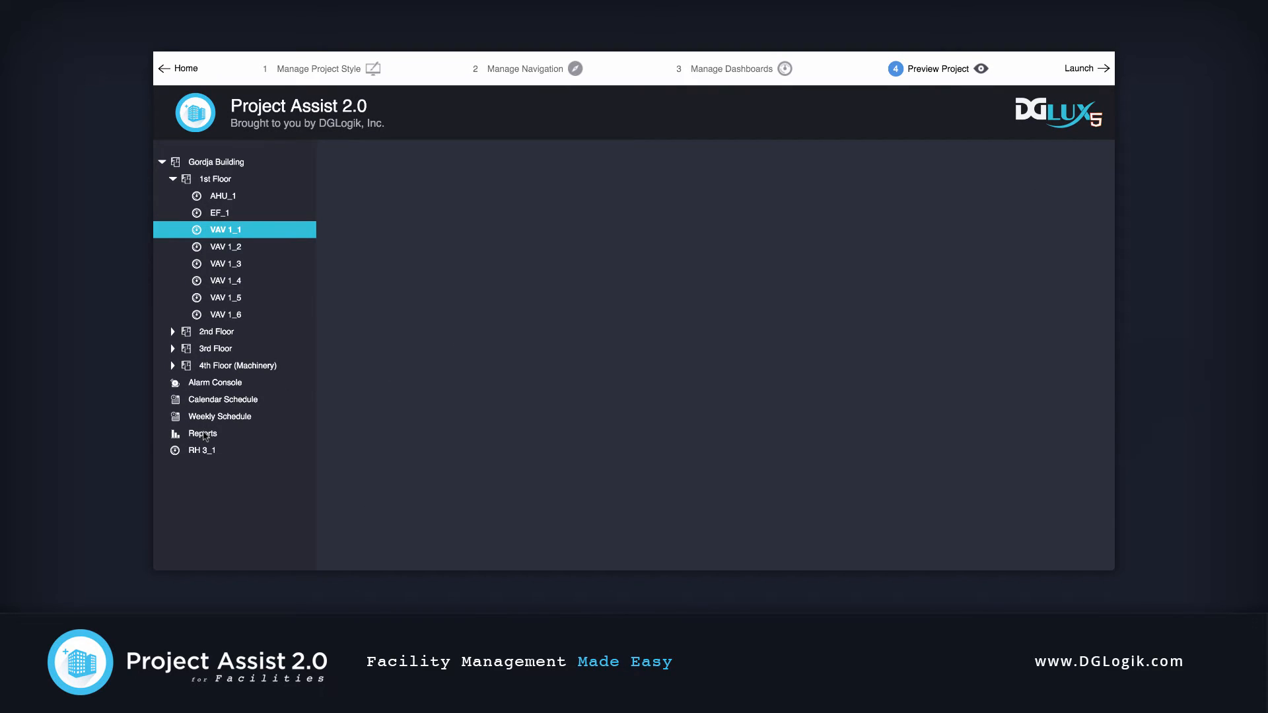
Create a new report using one wide top panel over two smaller panels.
left_click(205, 432)
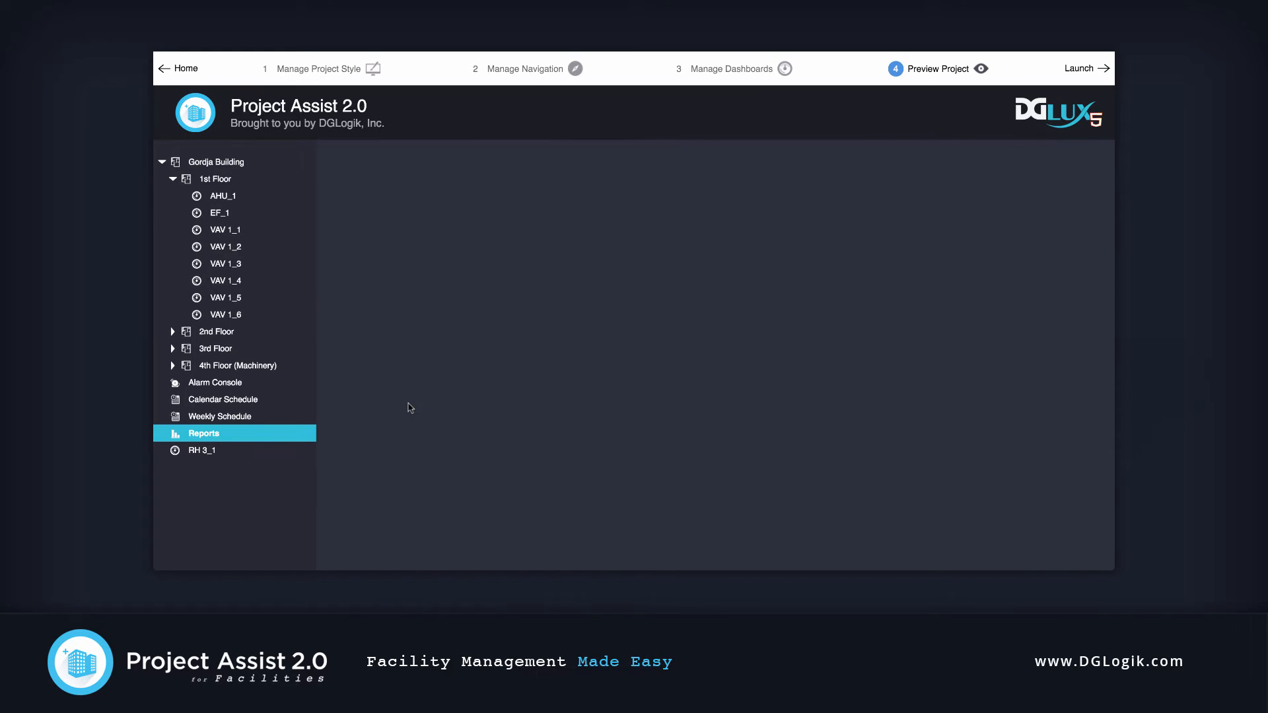
left_click(204, 432)
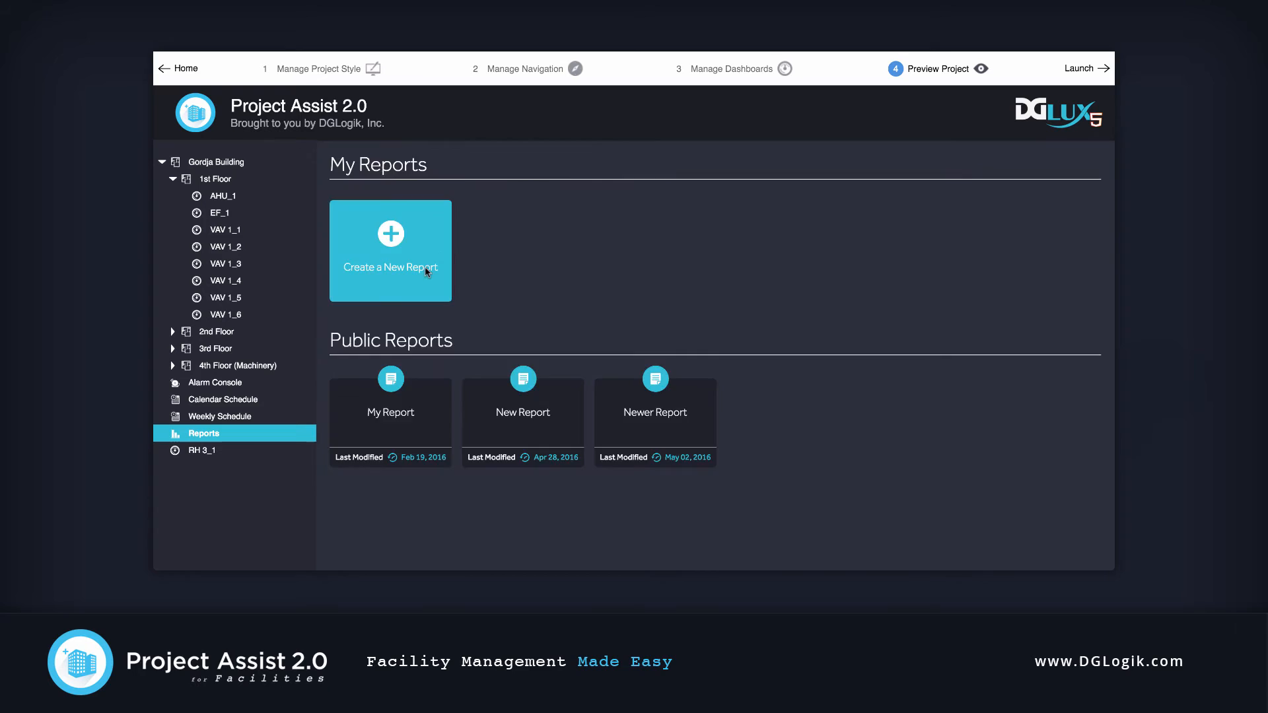
left_click(390, 251)
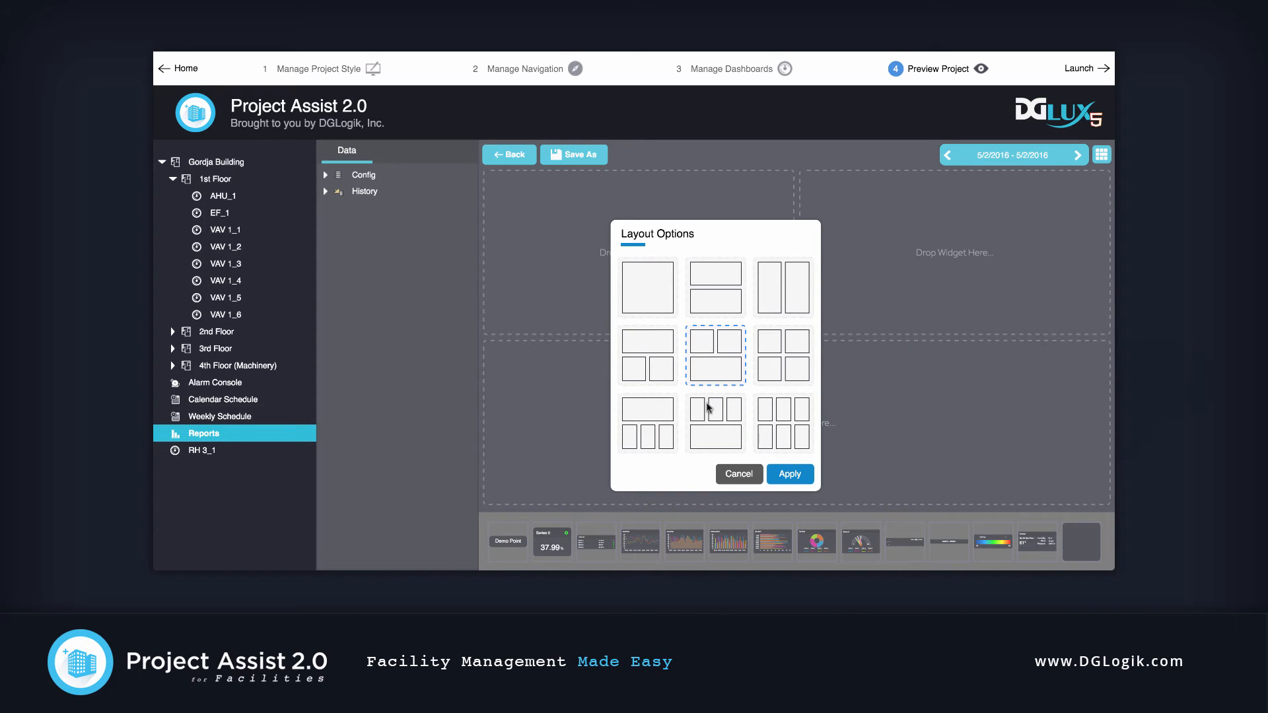
left_click(646, 354)
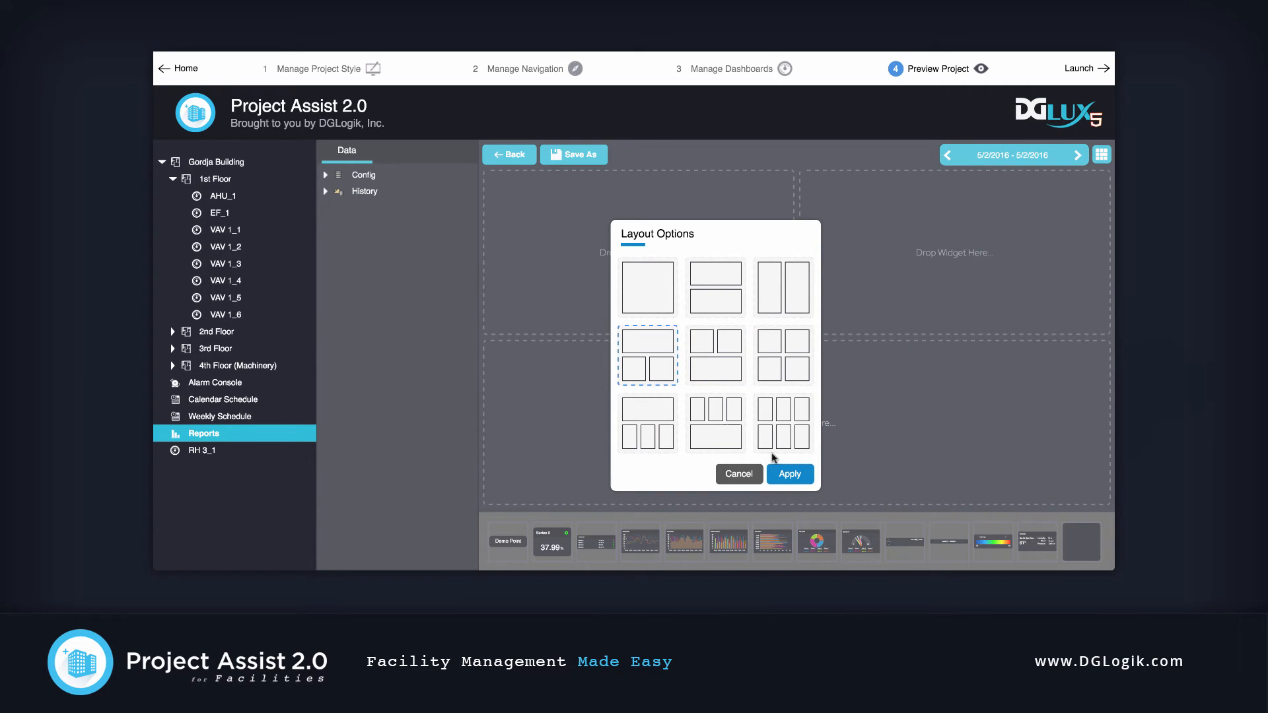
left_click(789, 474)
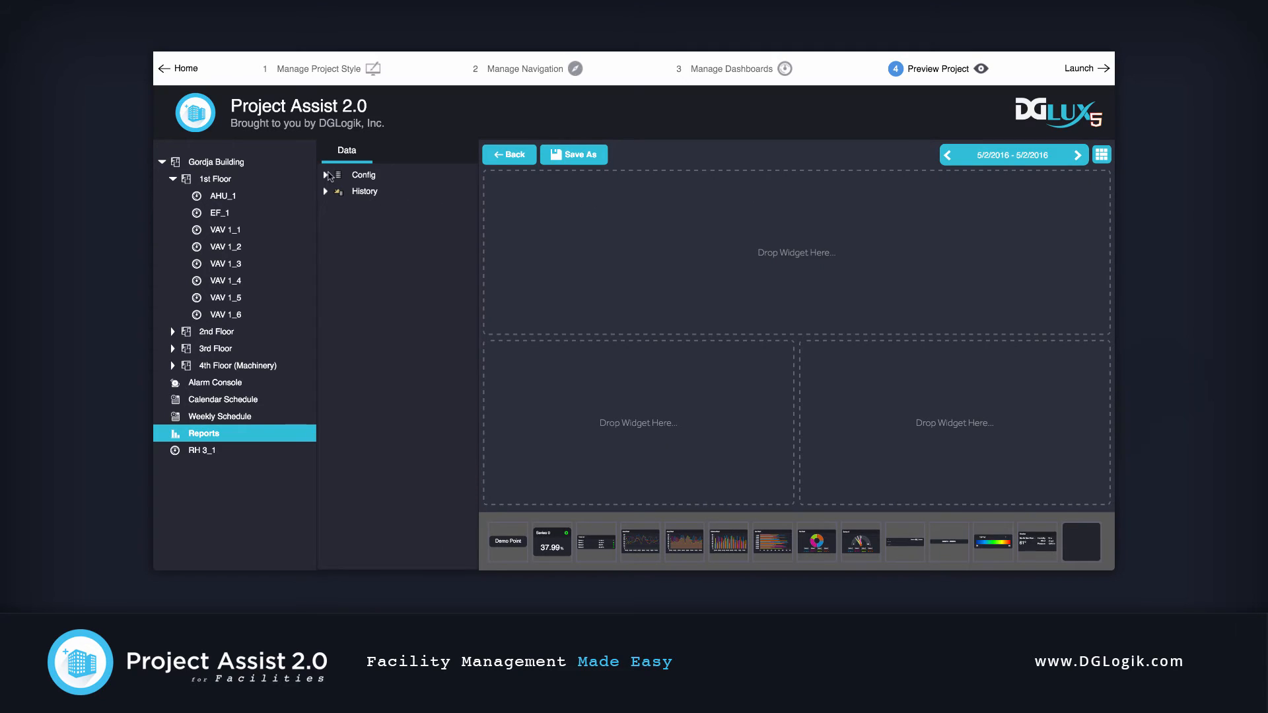
Bind Config > Energy load points to the line chart, pie chart and gauge.
left_click(325, 175)
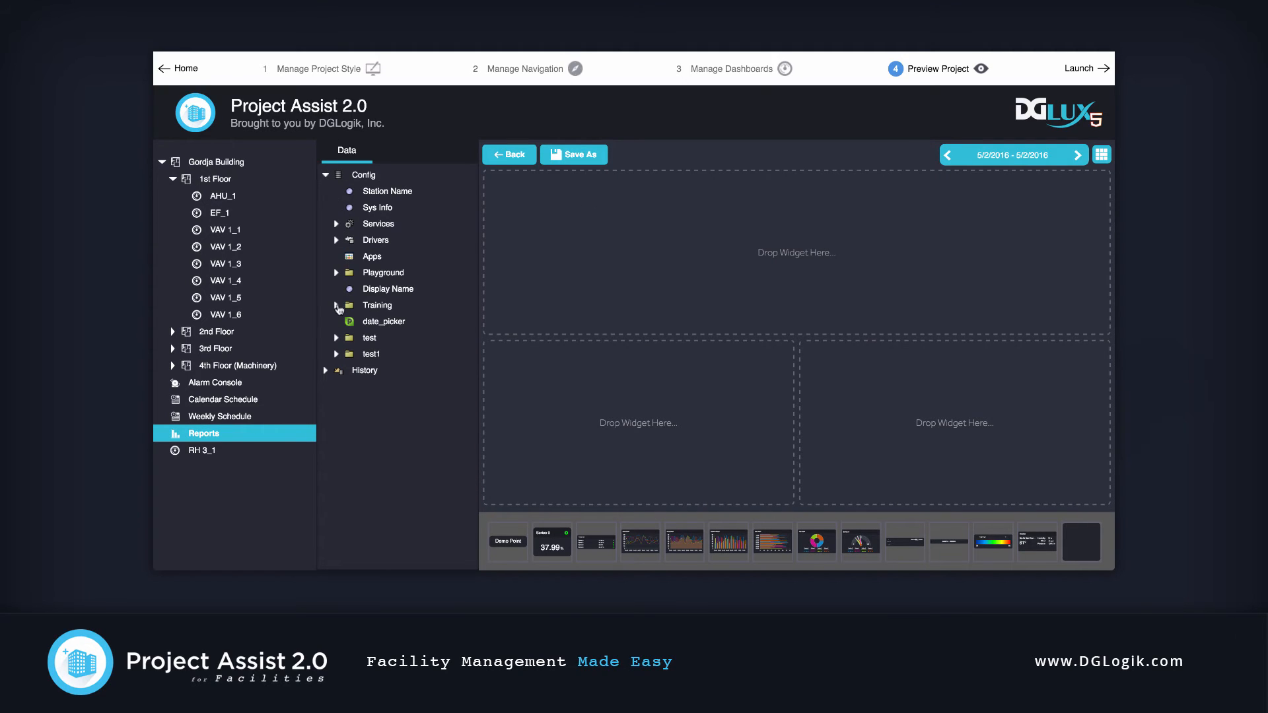
scroll("down", 3)
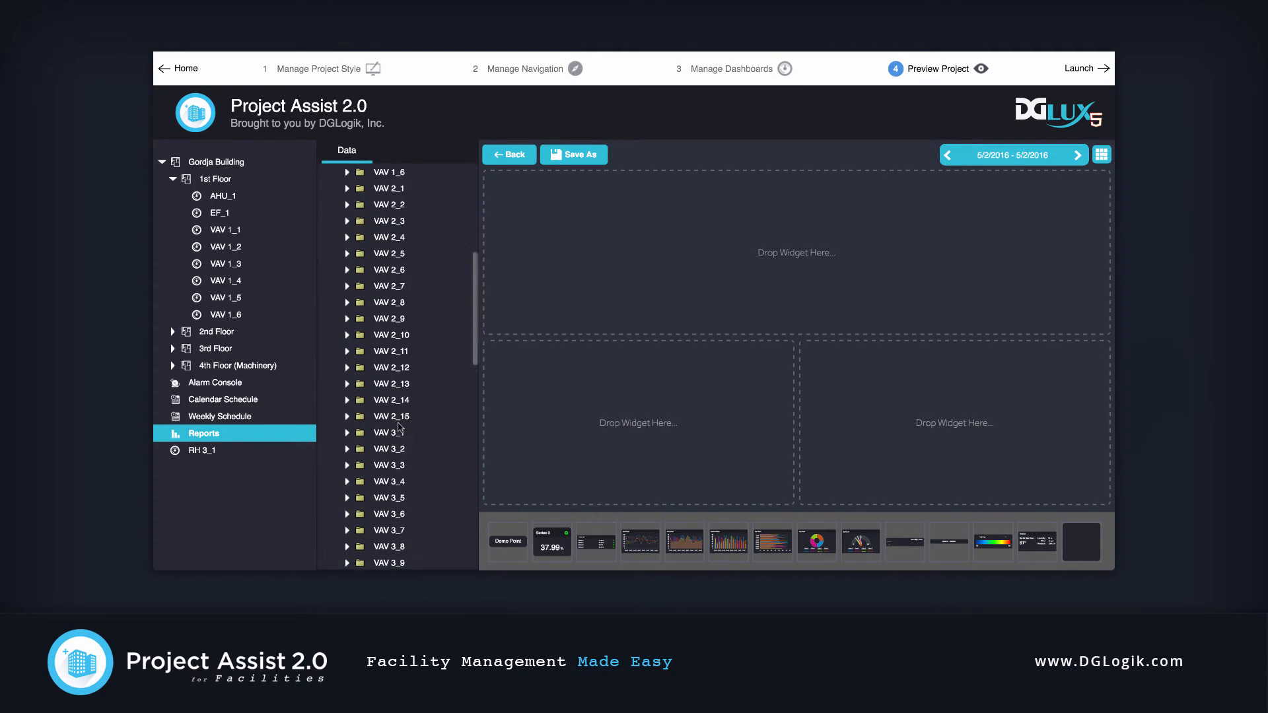
scroll("down", 3)
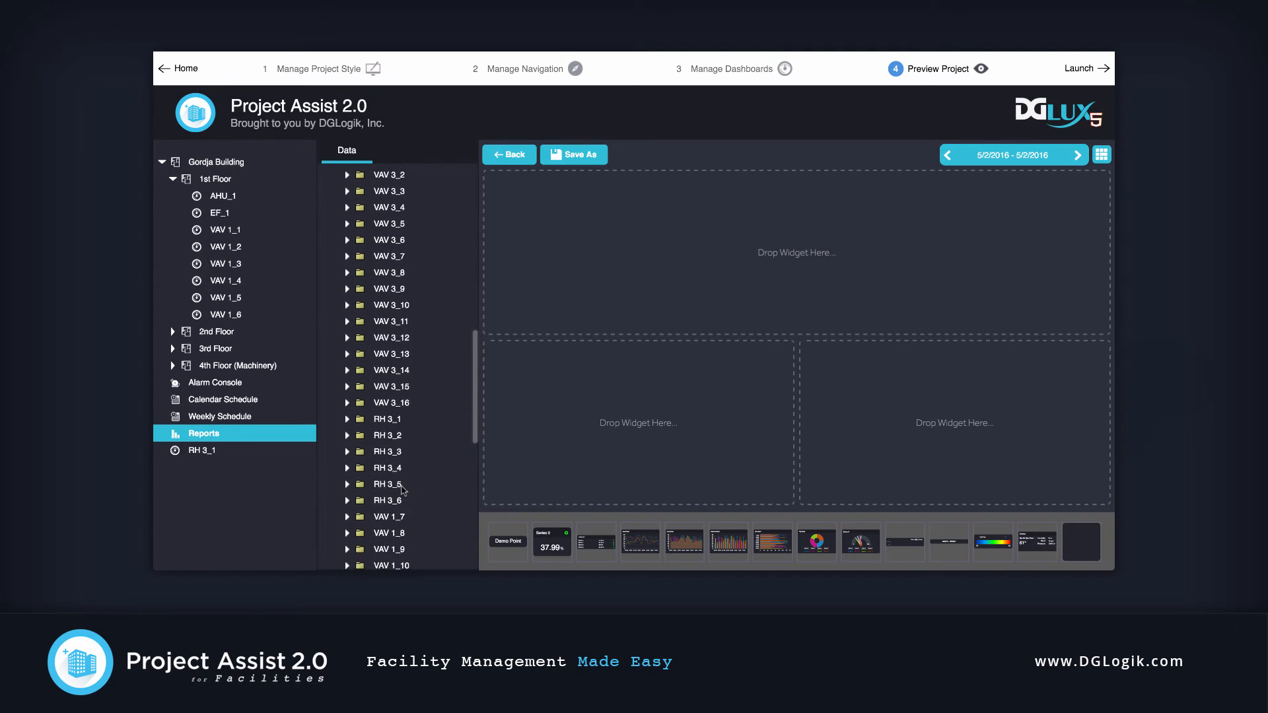
scroll("down", 3)
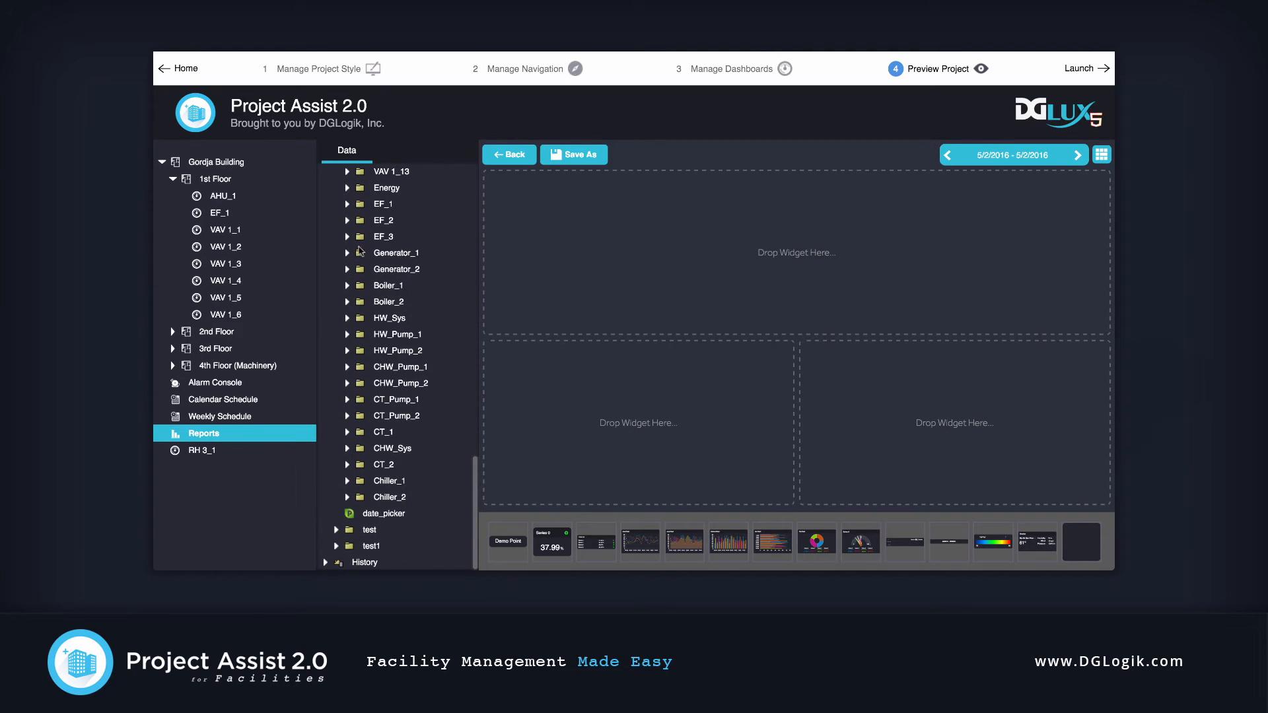
left_click(348, 187)
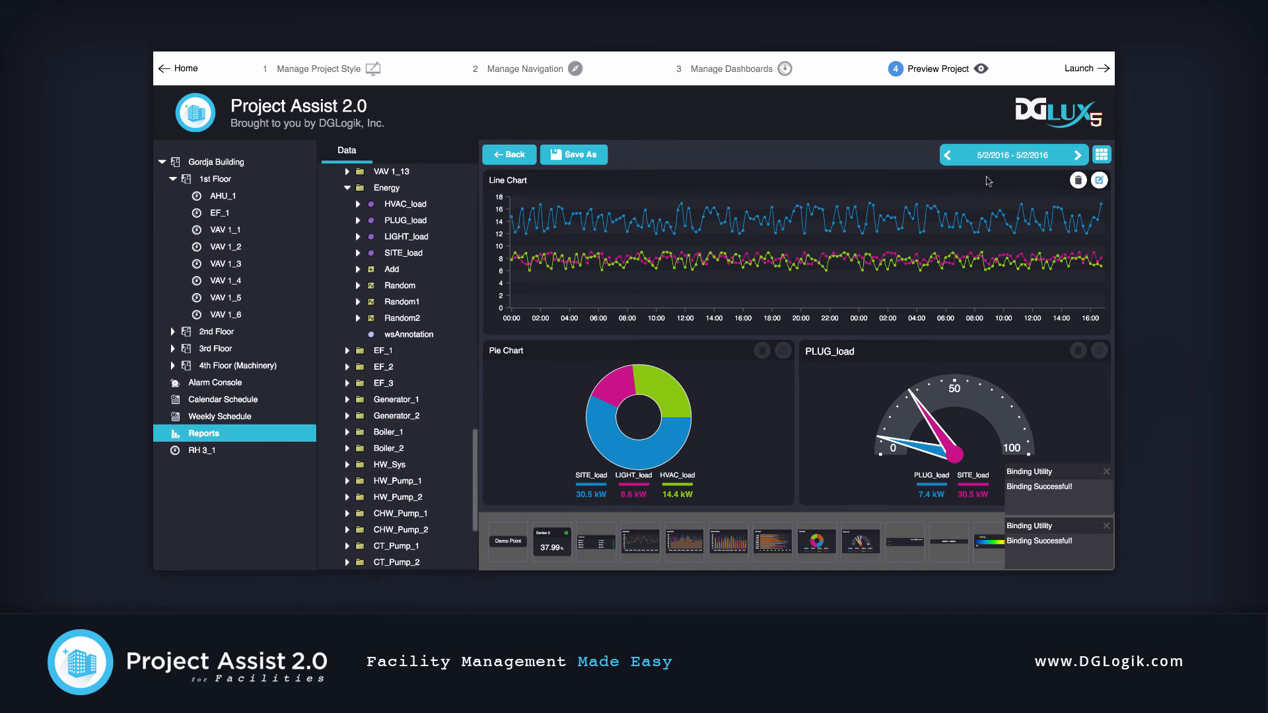
left_click(573, 154)
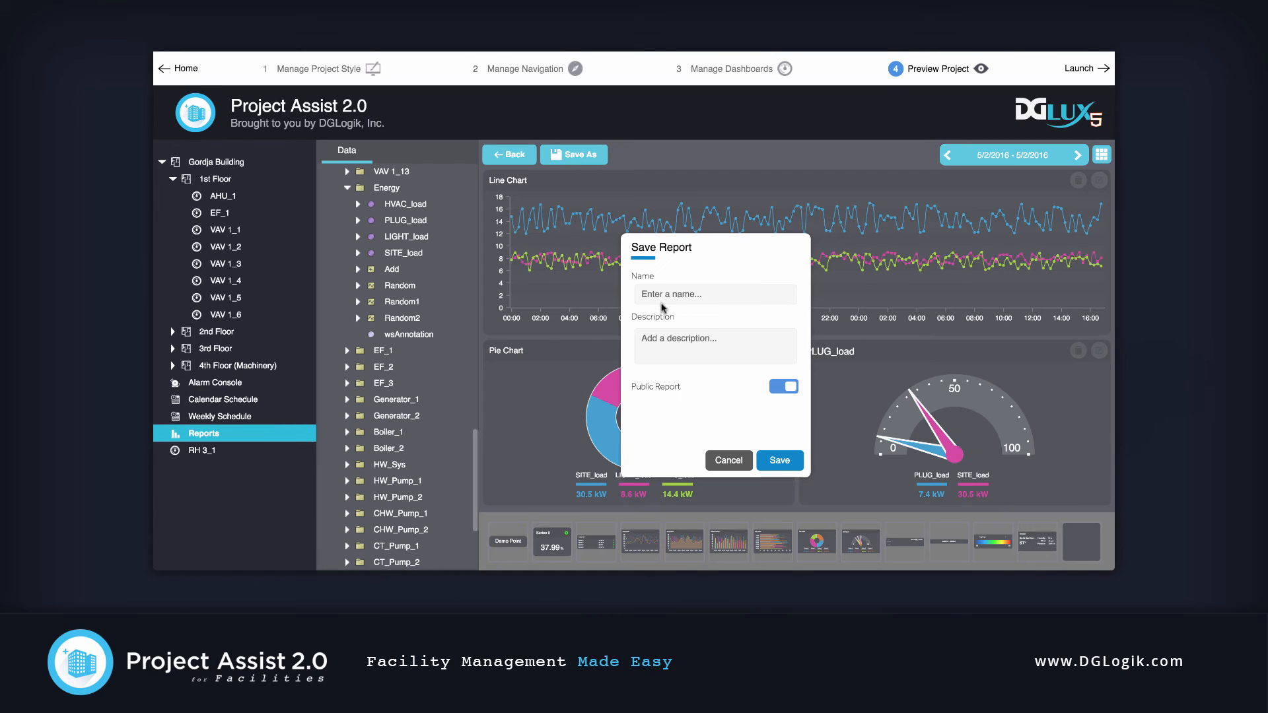
Save the report publicly as 'Newest Report' and reopen it from Public Reports.
type("Newest")
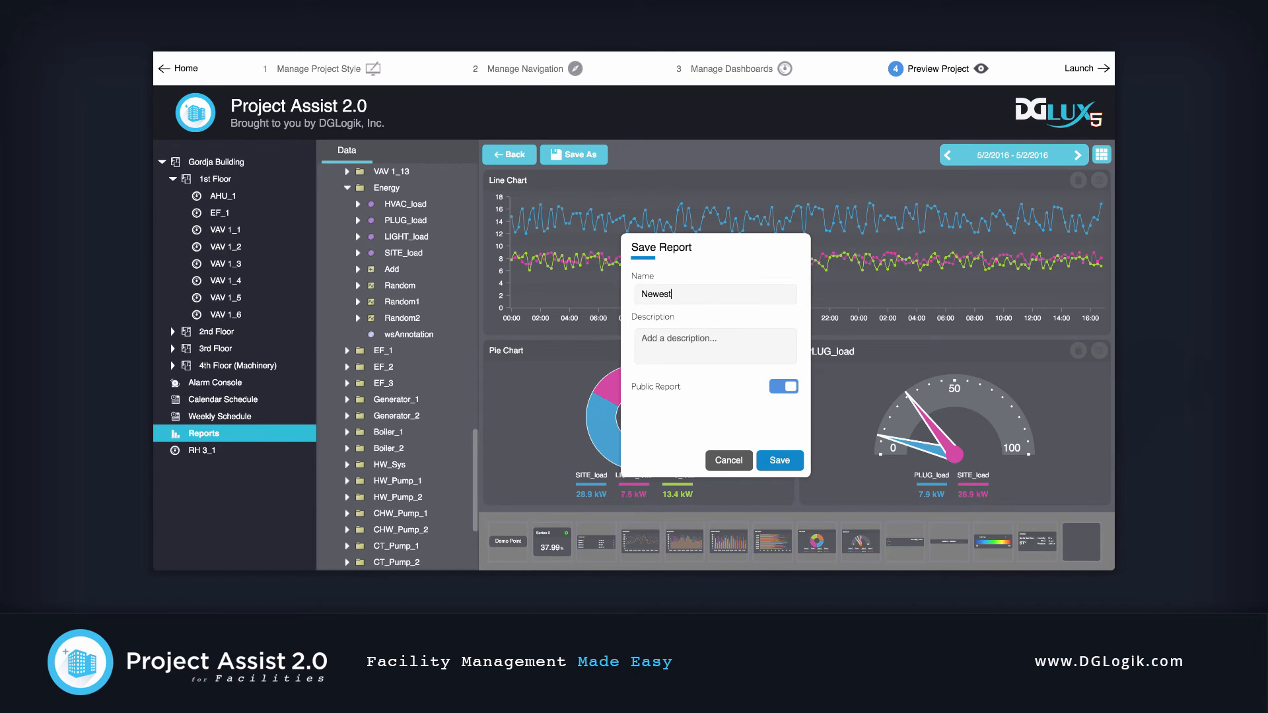
type("Report")
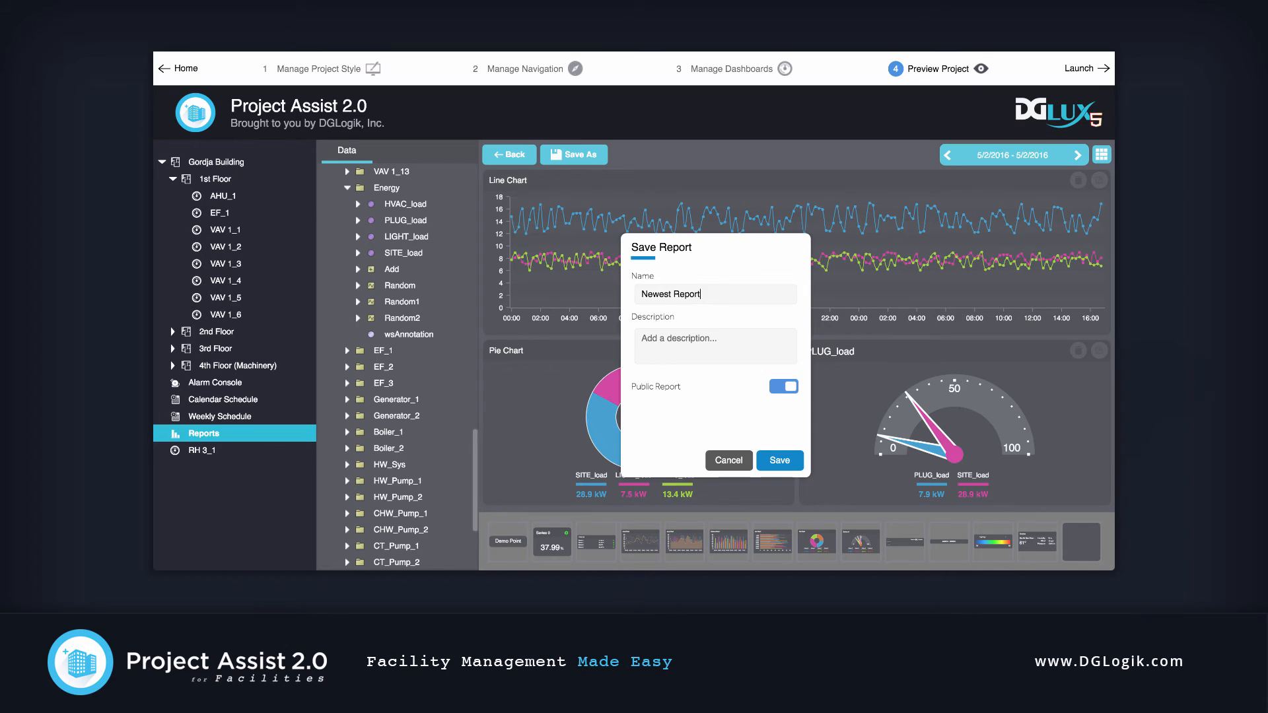
left_click(779, 461)
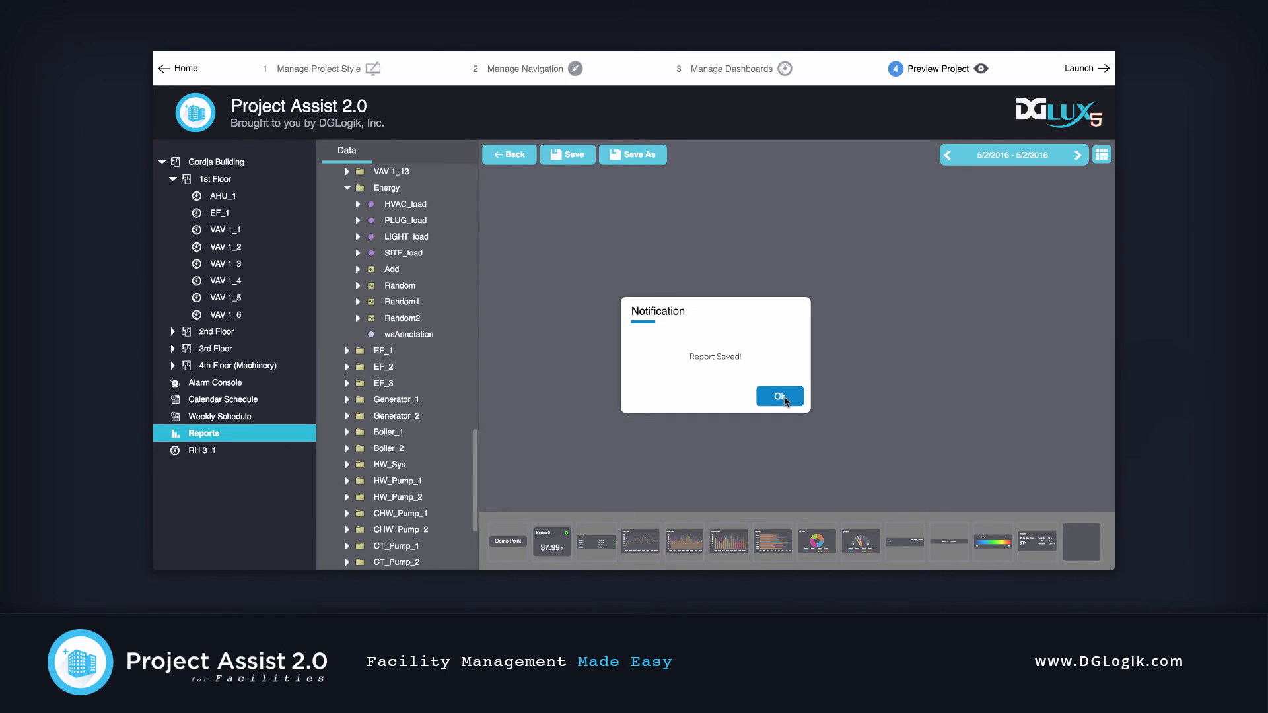
left_click(778, 397)
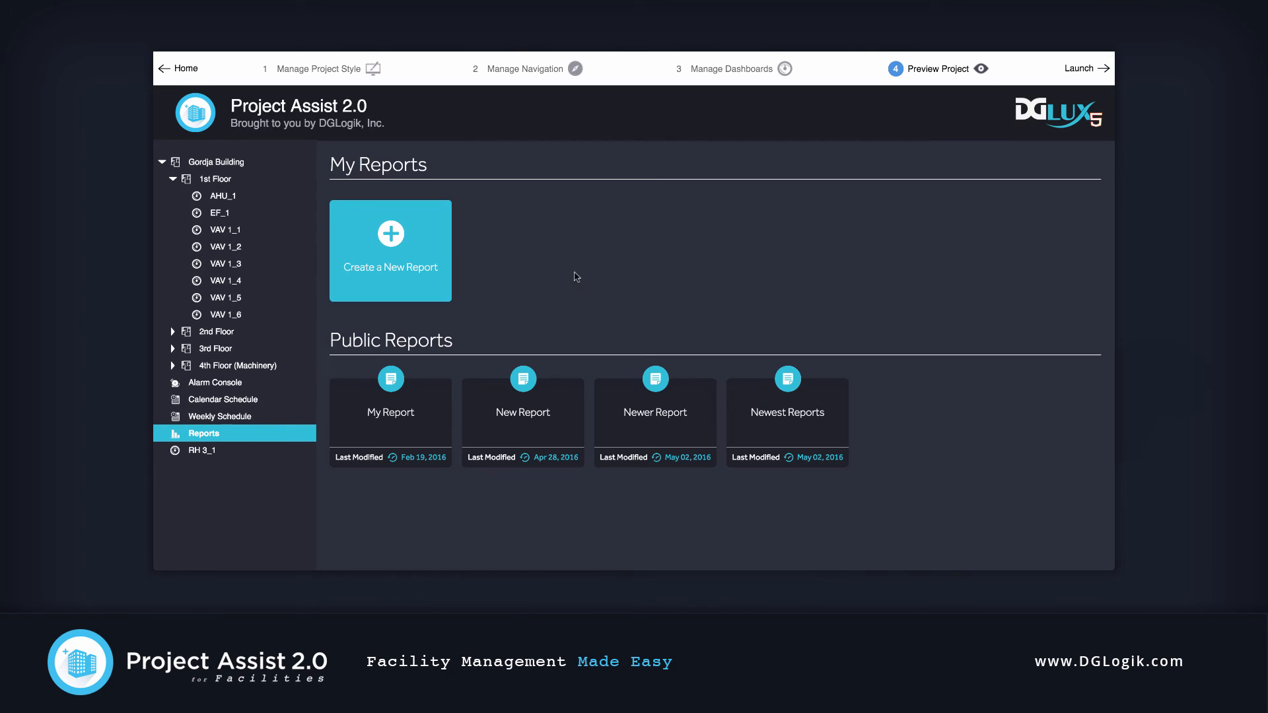
left_click(786, 412)
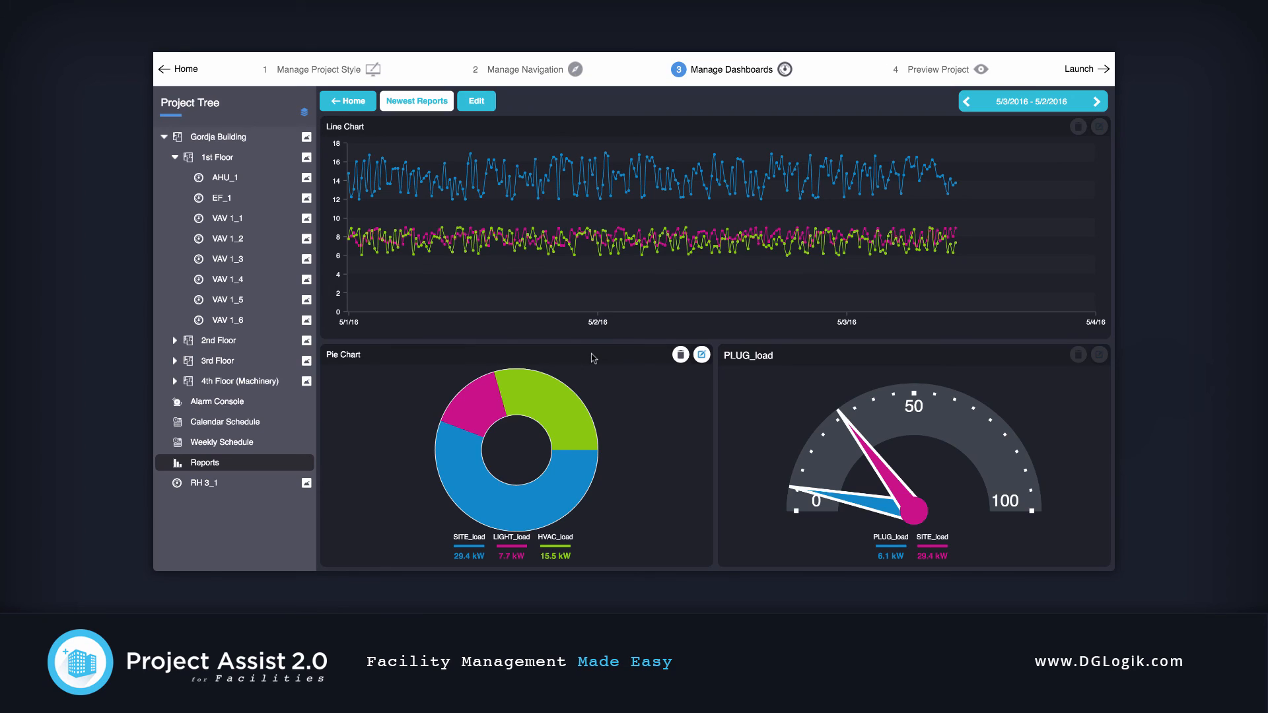
left_click(223, 442)
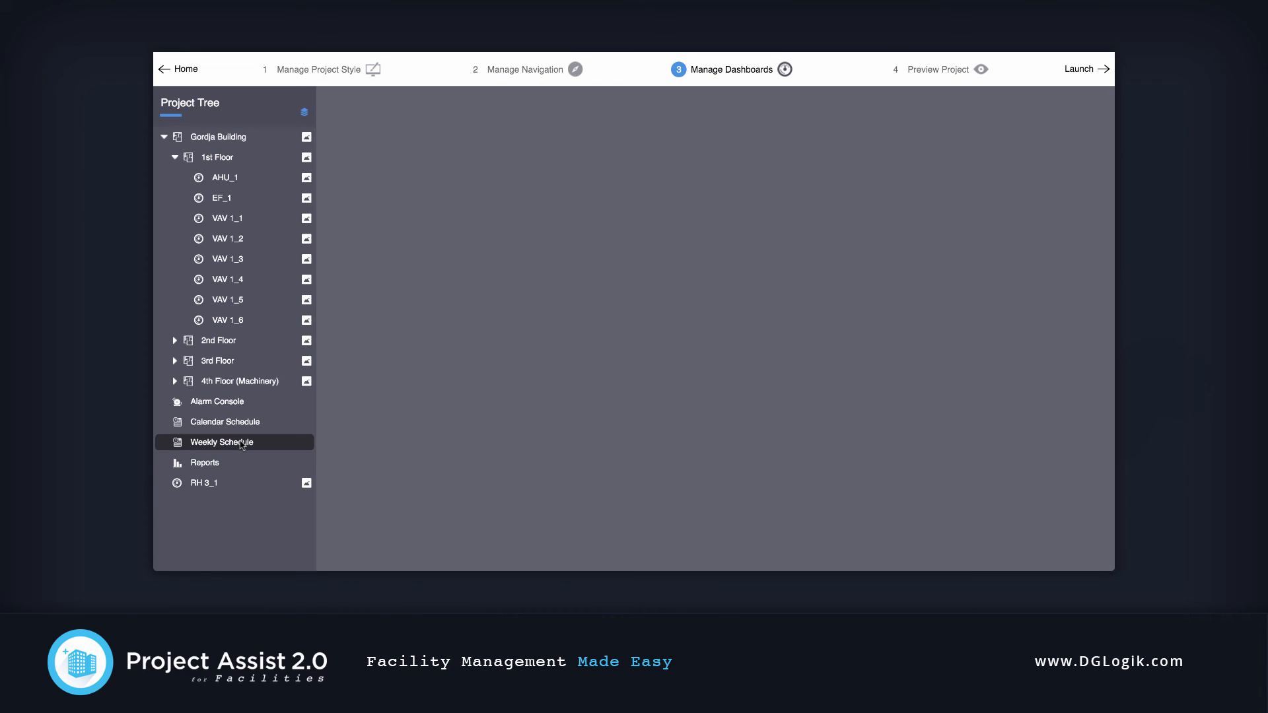
Apply Monday's 08:00 AM–07:00 PM event to all weekdays with Apply M-F.
left_click(219, 441)
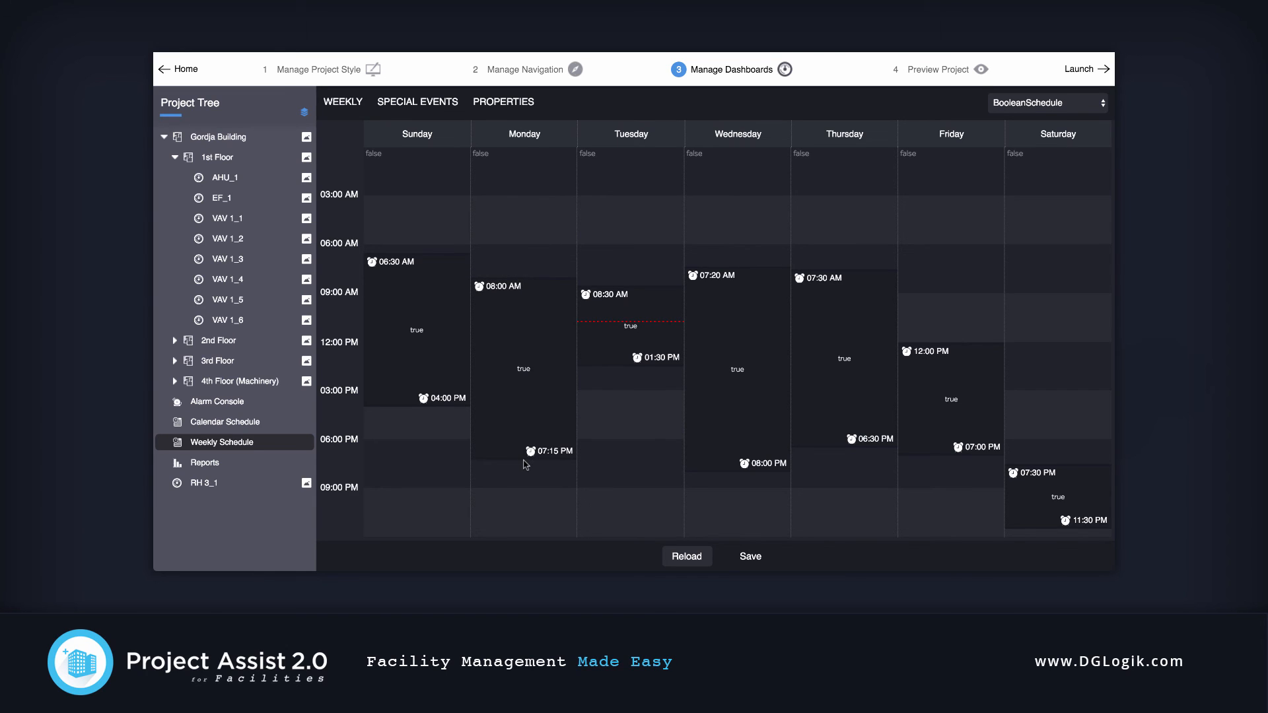
right_click(524, 464)
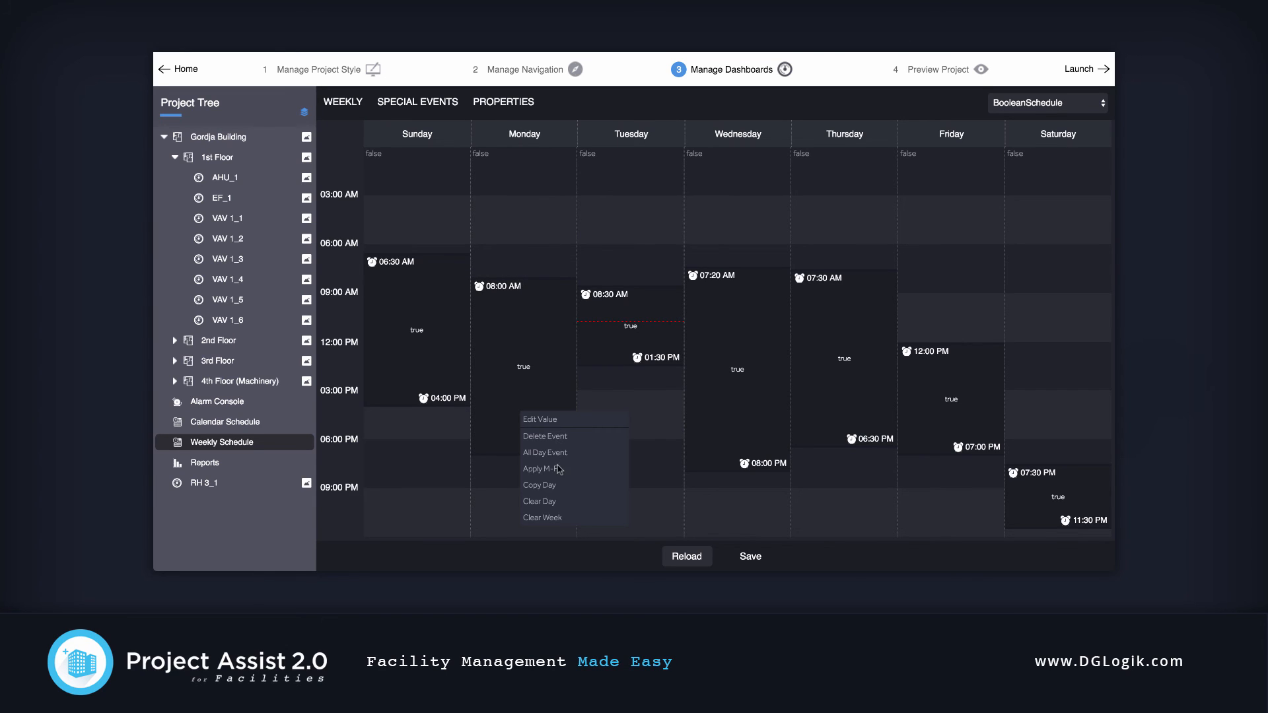
left_click(547, 468)
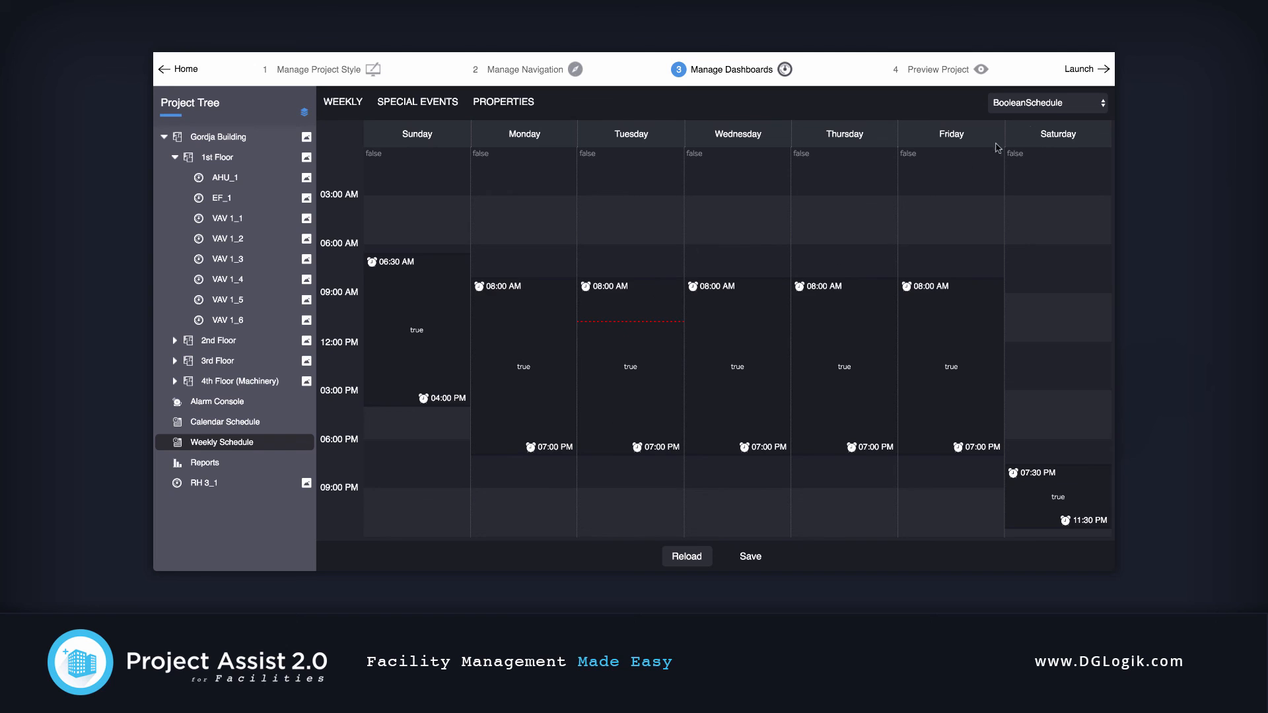